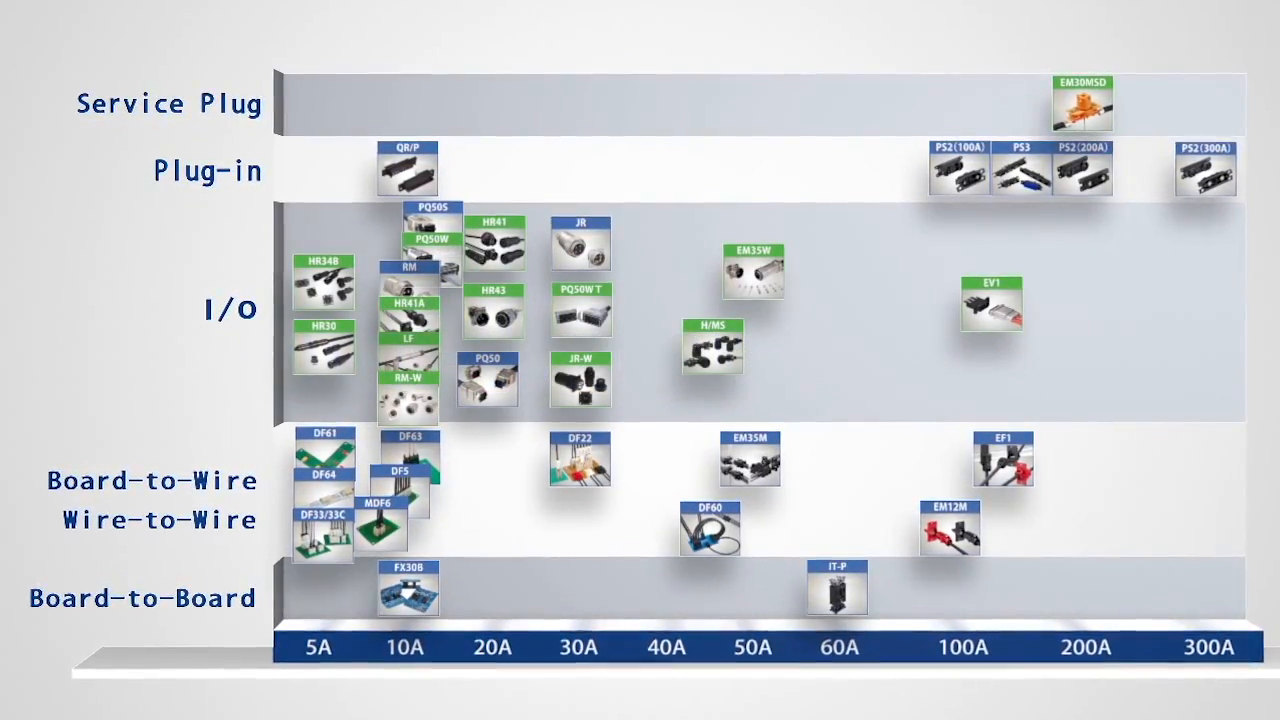
{"action": "left_click", "coordinate": [1086, 100]}
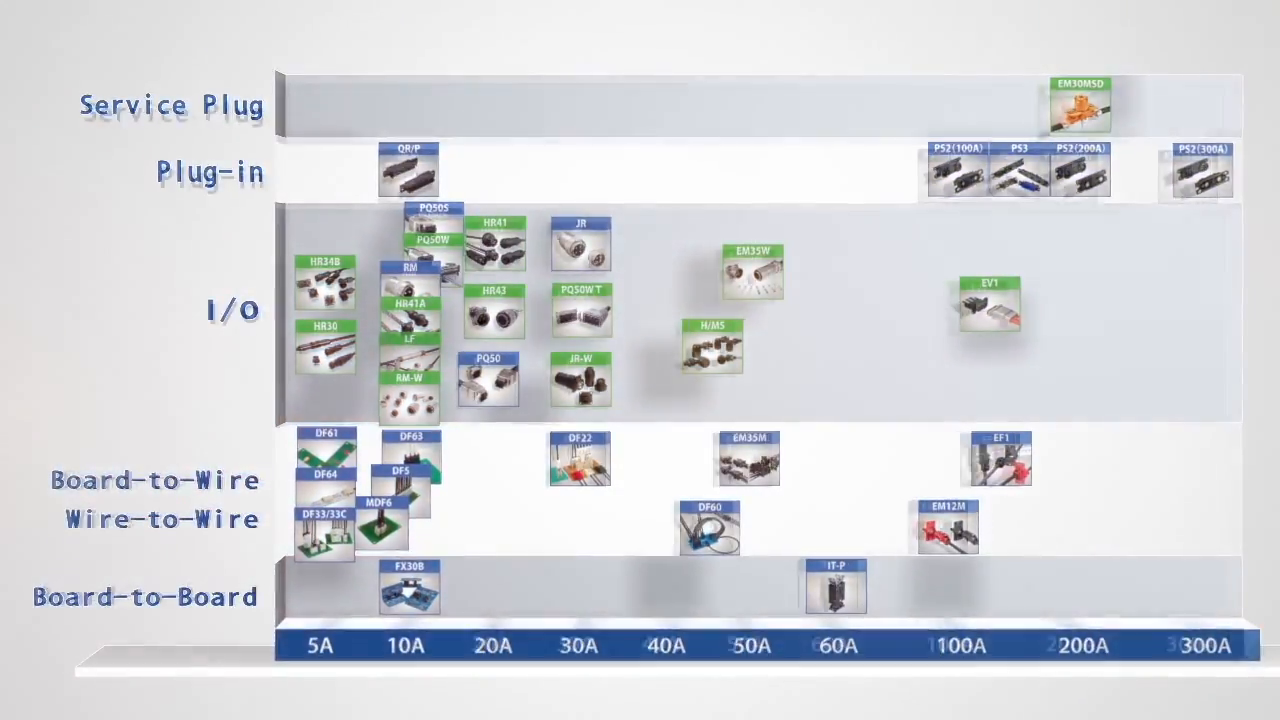
{"action": "left_click", "coordinate": [492, 324]}
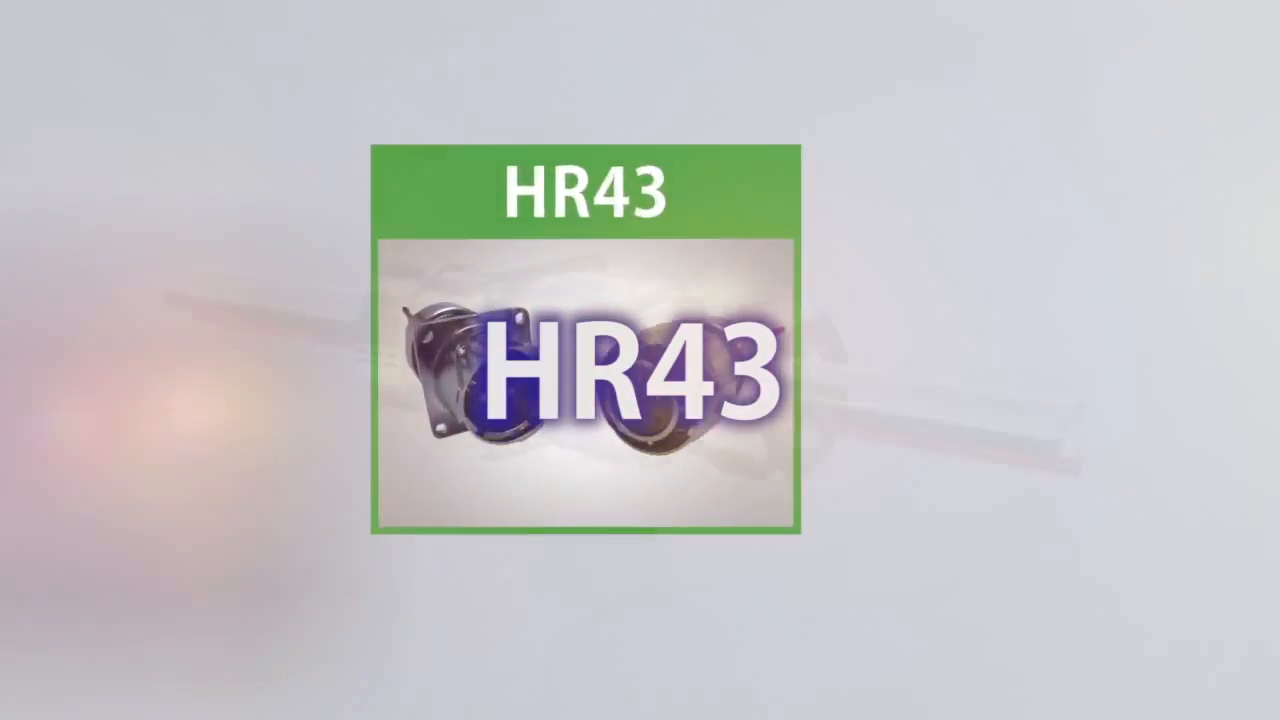